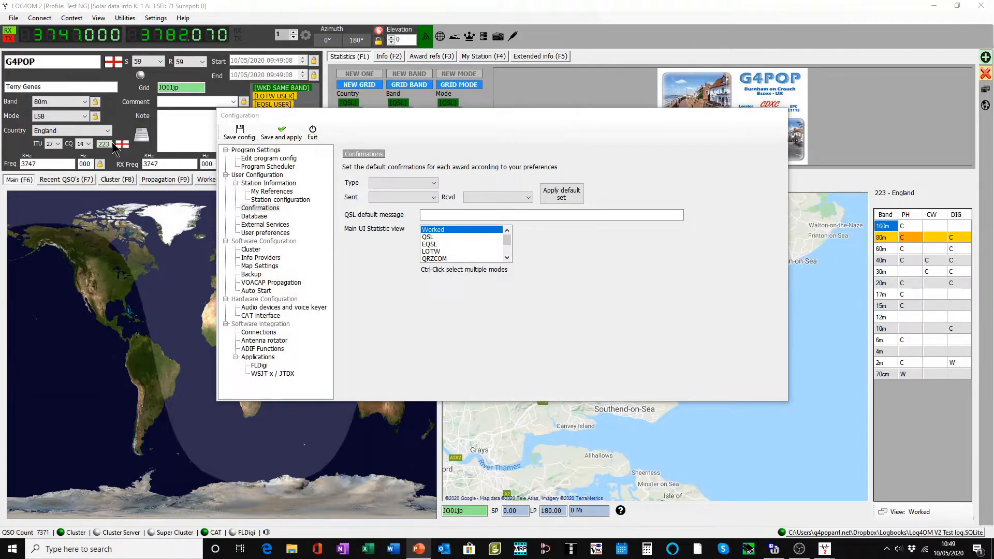
Select EQSL as the confirmation type, keep defaults Sent Requested / Rcvd No, and save.
{"action": "left_click", "coordinate": [260, 207]}
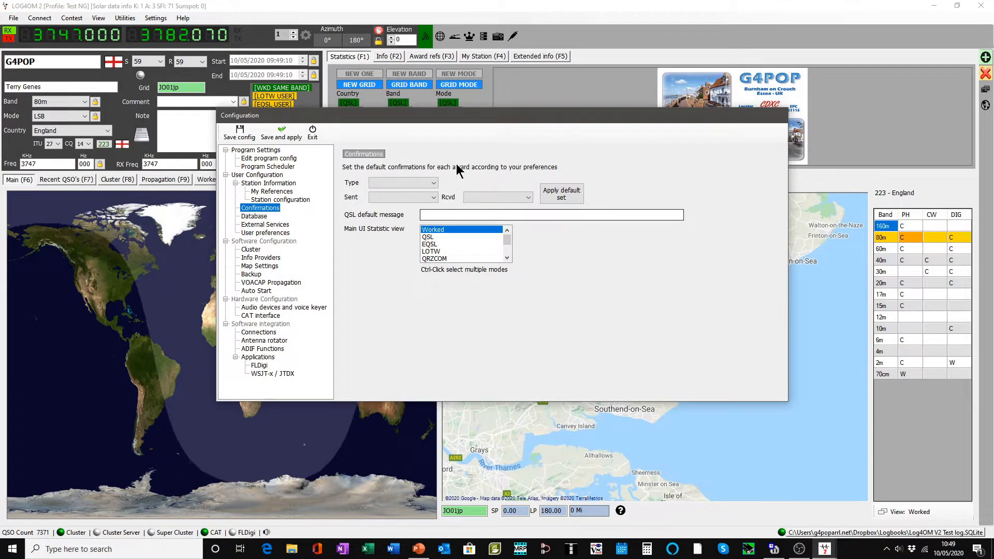
{"action": "left_click", "coordinate": [402, 182]}
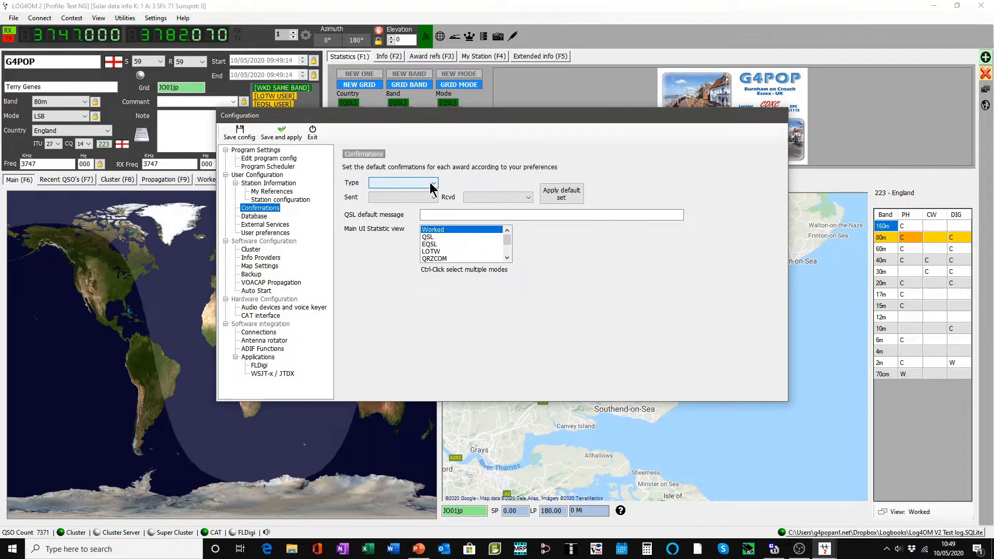
{"action": "left_click", "coordinate": [433, 182]}
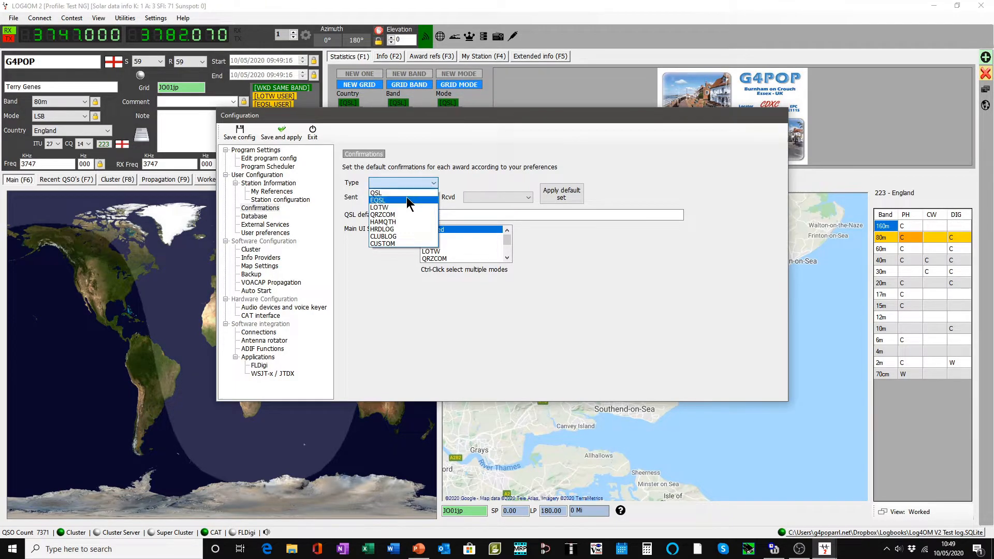
{"action": "left_click", "coordinate": [377, 199]}
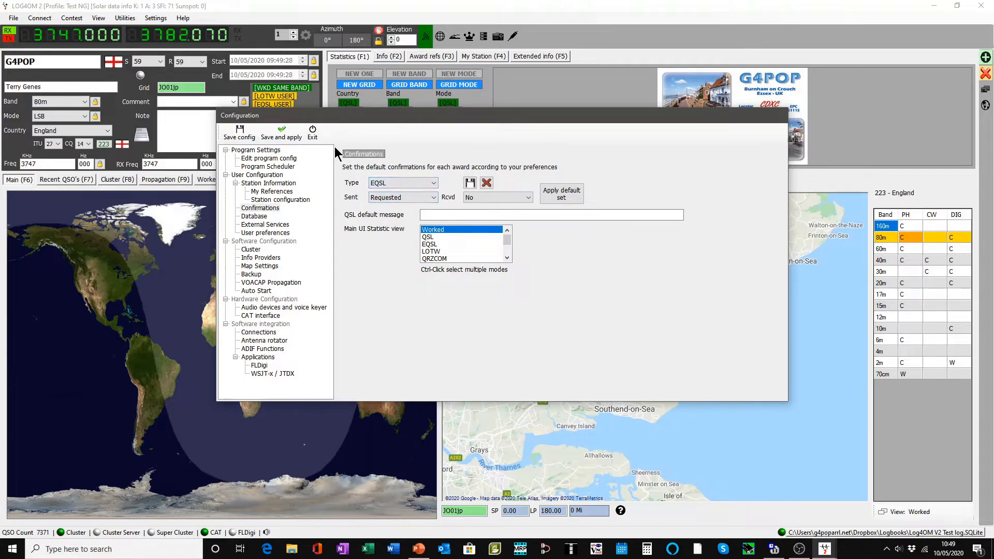
{"action": "mouse_move", "coordinate": [280, 133]}
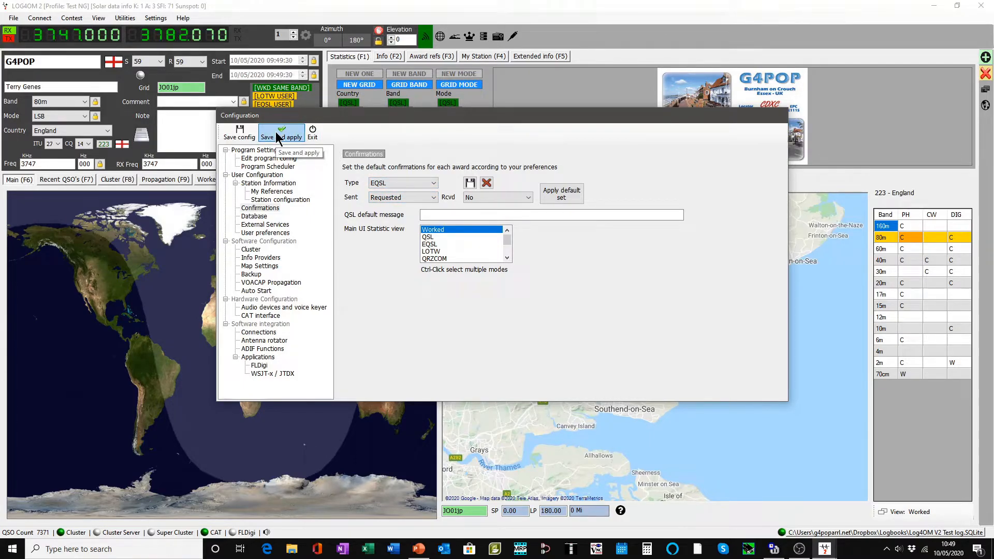
{"action": "left_click", "coordinate": [290, 133]}
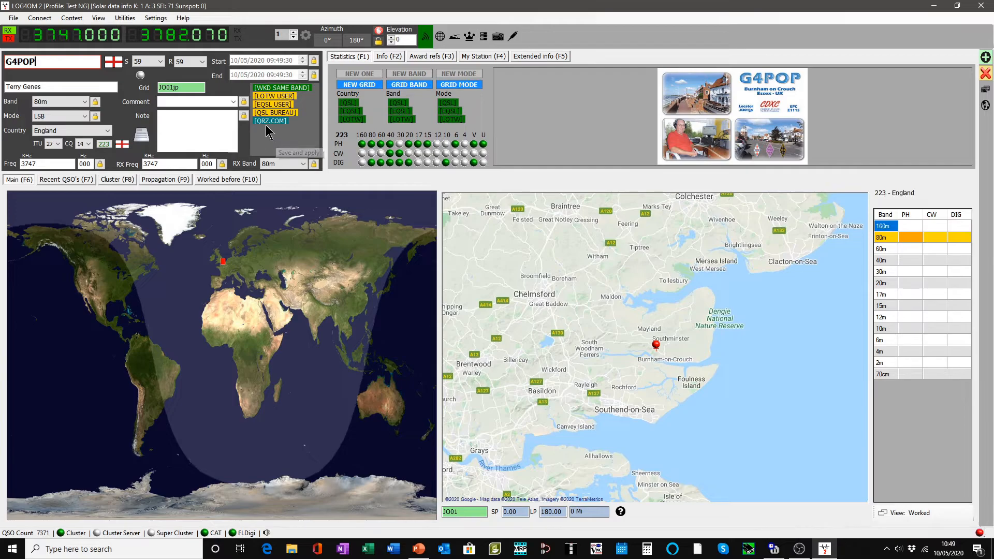
Search the QSL Manager for eQSL QSOs with Sent status Requested.
{"action": "left_click", "coordinate": [124, 17]}
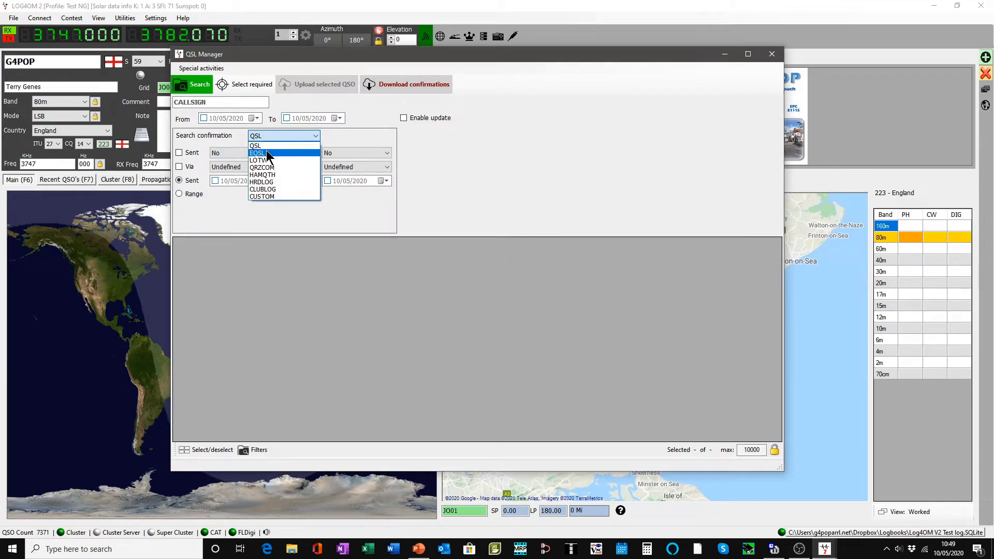
{"action": "left_click", "coordinate": [258, 153]}
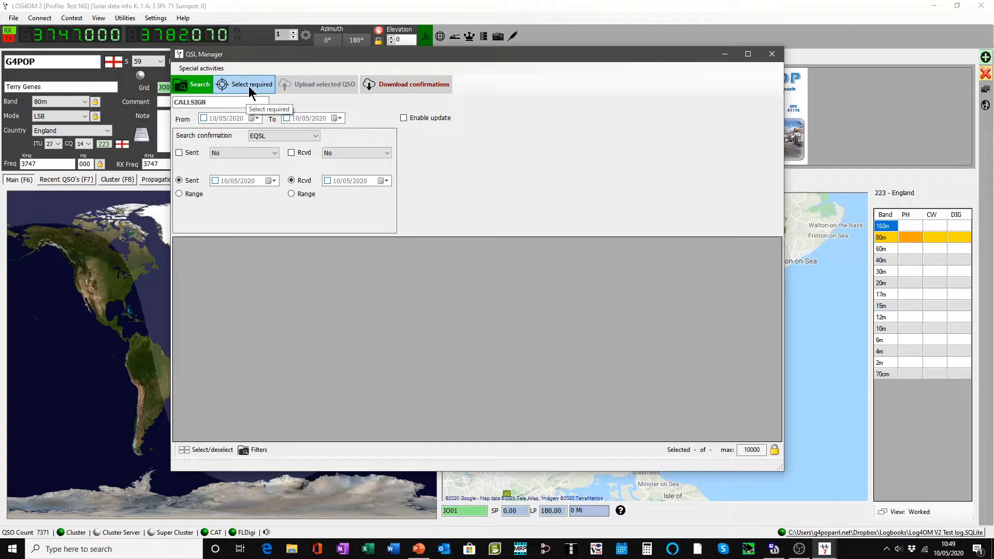
{"action": "mouse_move", "coordinate": [222, 102]}
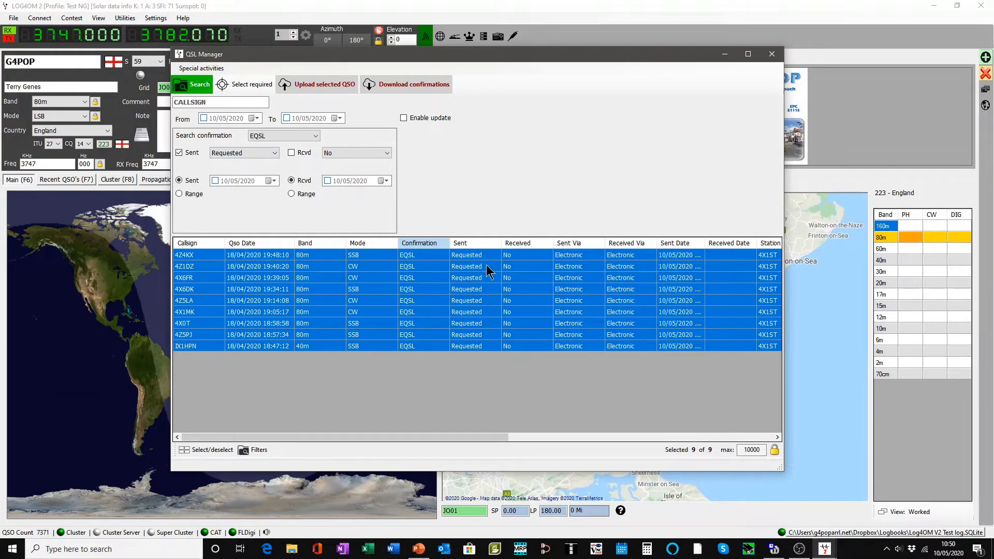
{"action": "mouse_move", "coordinate": [484, 260]}
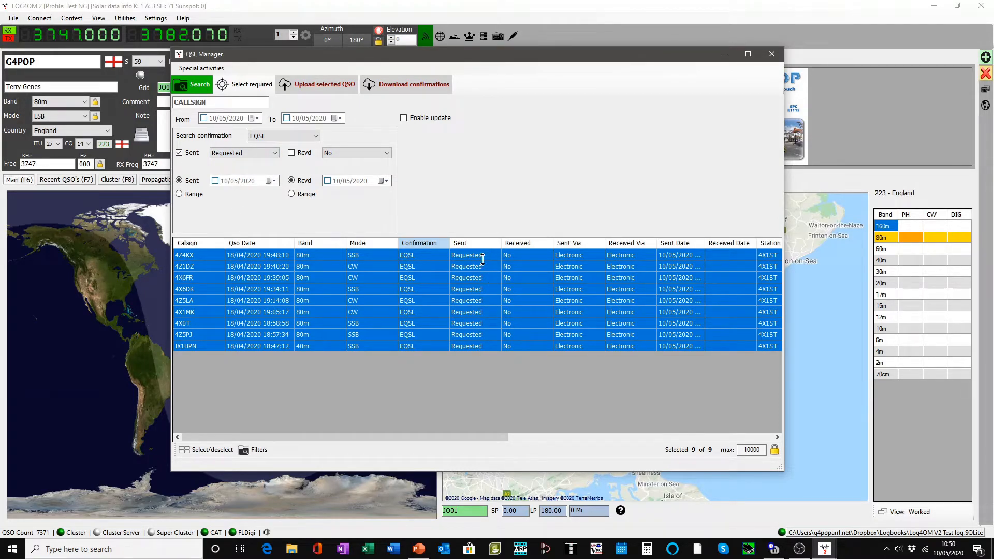
{"action": "mouse_move", "coordinate": [696, 126]}
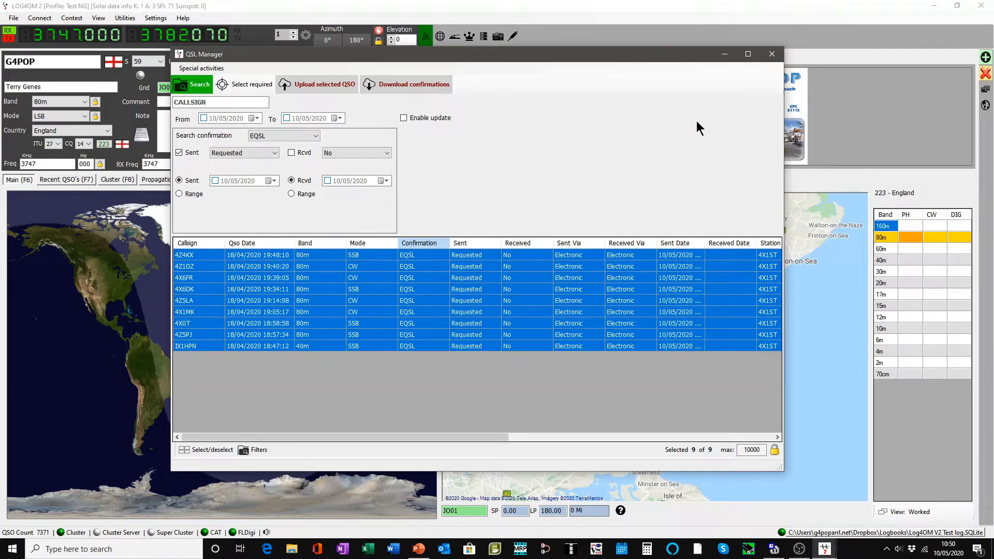
Leave the QSL Manager and return to the Confirmations page of Program Configuration.
{"action": "left_click", "coordinate": [770, 54]}
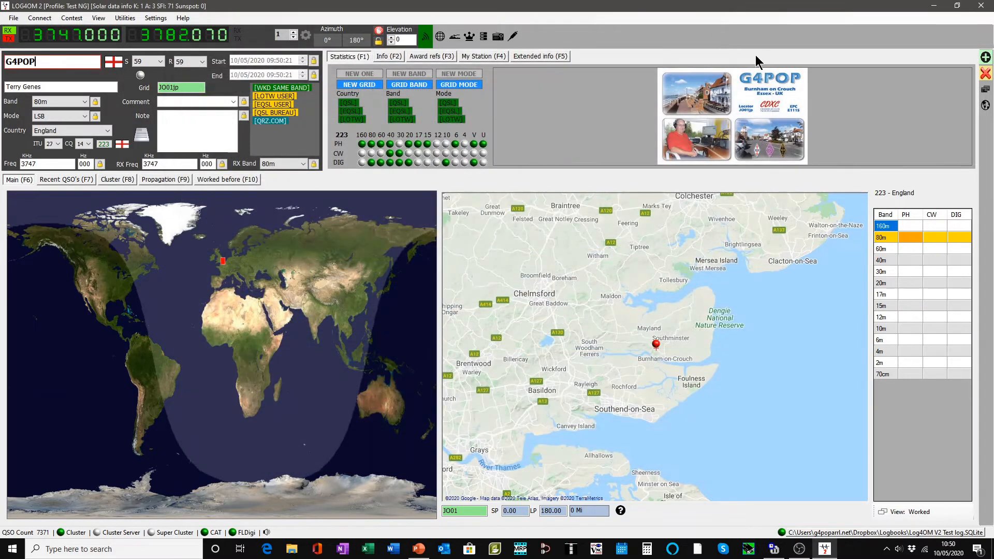
{"action": "left_click", "coordinate": [156, 17]}
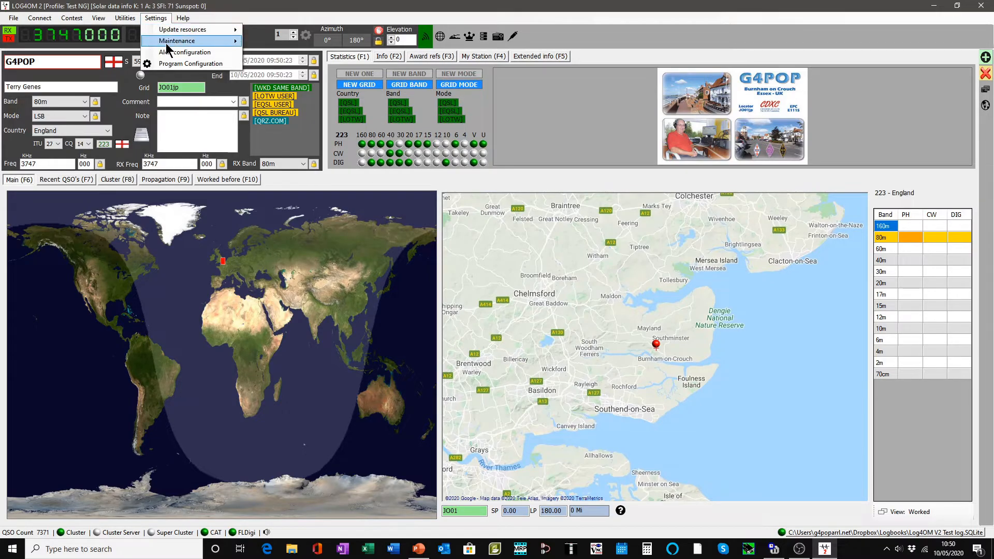
{"action": "left_click", "coordinate": [190, 63]}
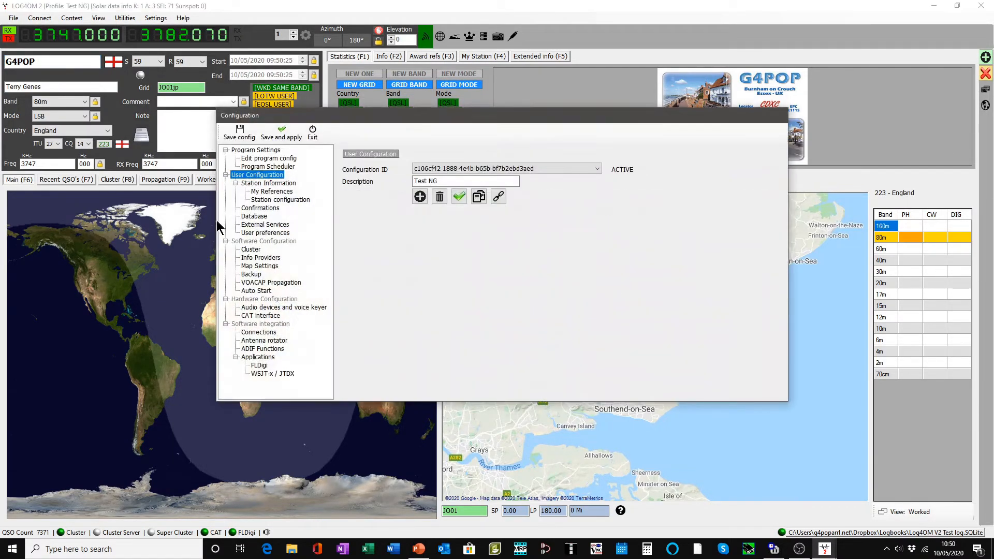
{"action": "left_click", "coordinate": [260, 207]}
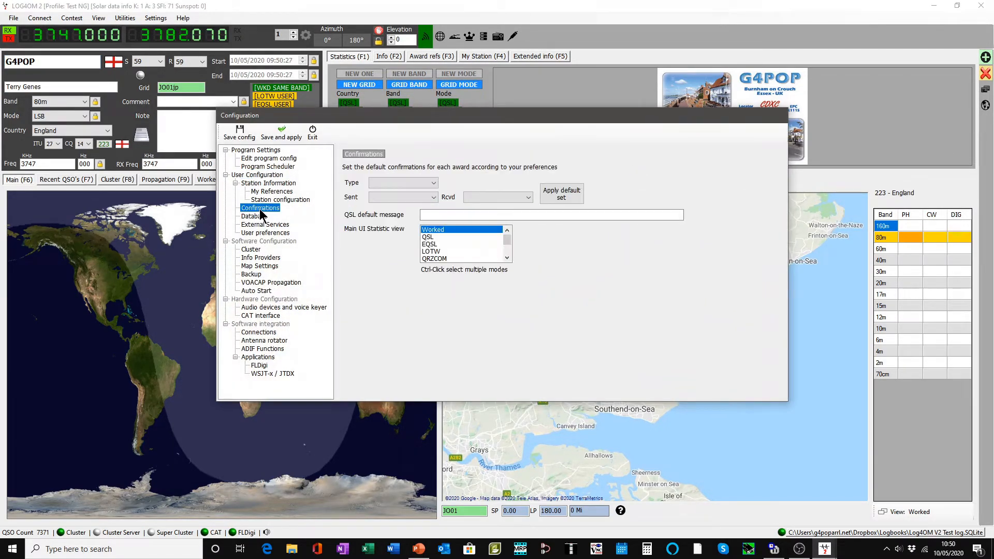
Choose EQSL as the type and set its default Sent status to No.
{"action": "left_click", "coordinate": [434, 182]}
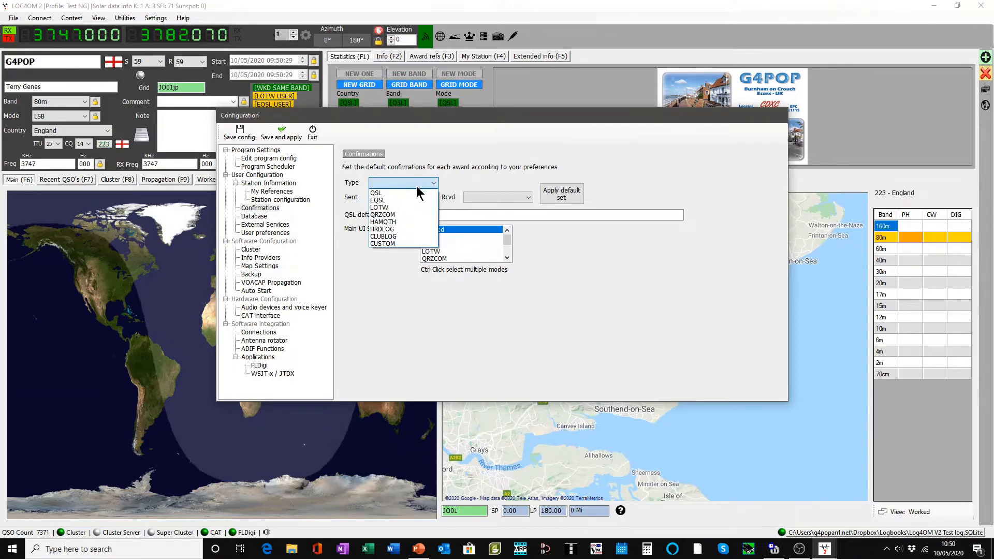
{"action": "left_click", "coordinate": [378, 200]}
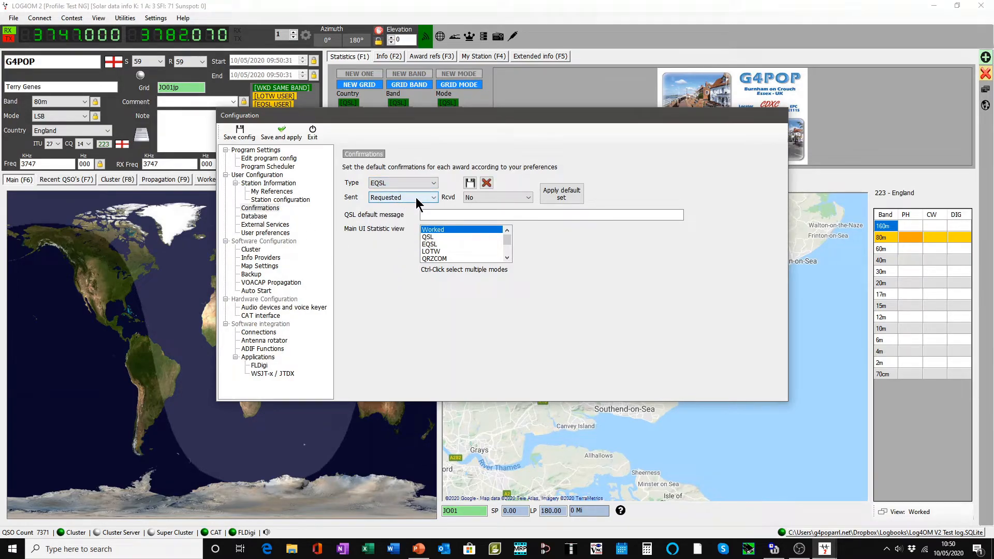
{"action": "left_click", "coordinate": [401, 197]}
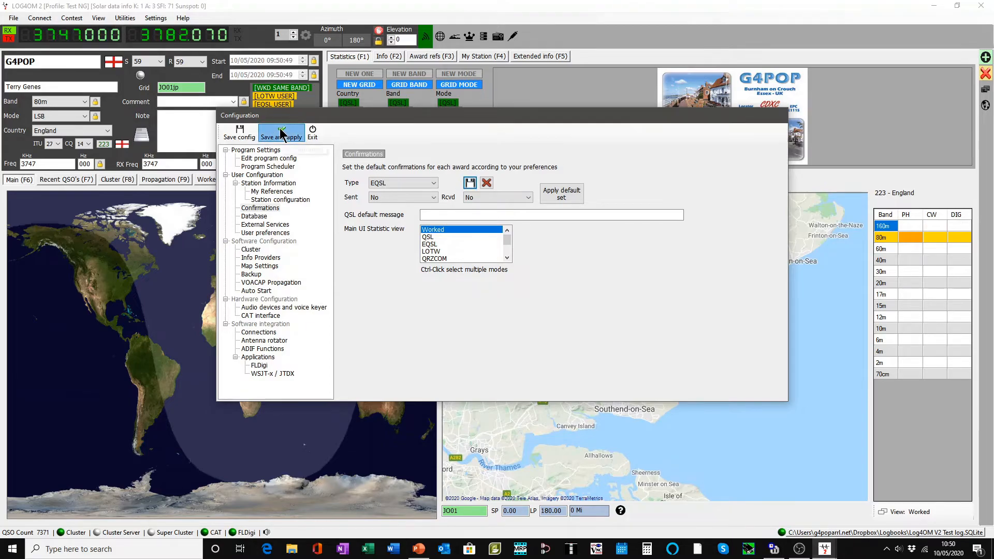
Save the eQSL default, list the nine eQSL QSOs with Sent No in QSL Manager, then close it.
{"action": "left_click", "coordinate": [280, 134]}
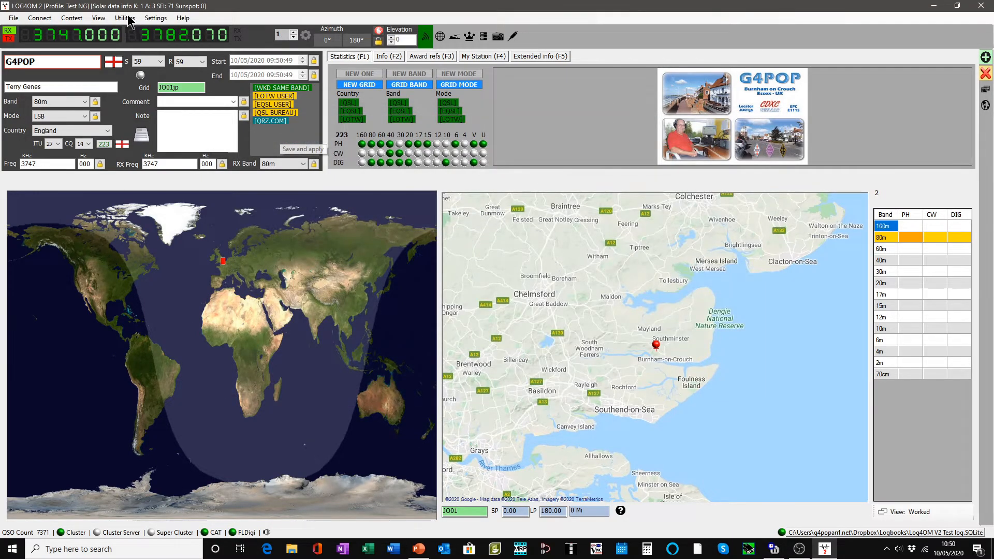
{"action": "left_click", "coordinate": [124, 18]}
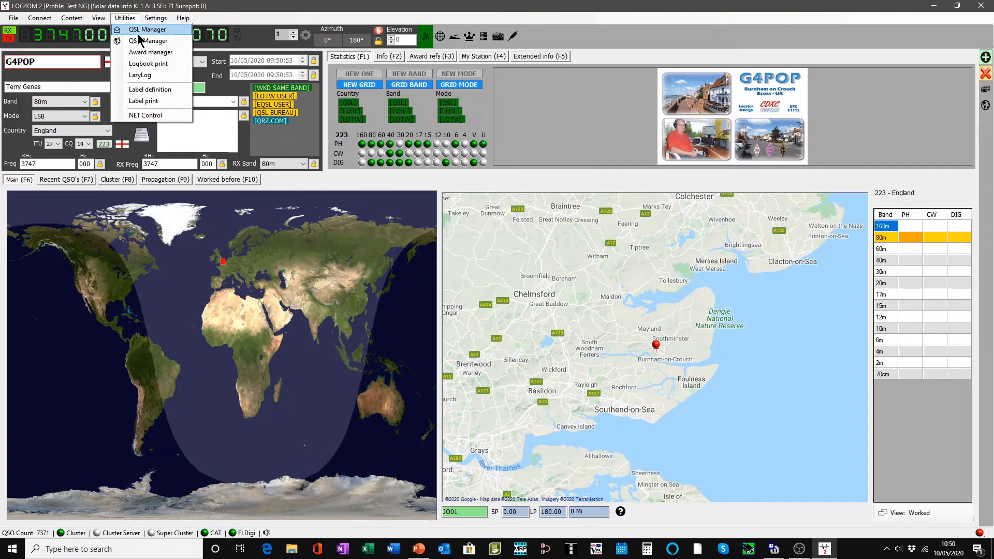
{"action": "left_click", "coordinate": [148, 29]}
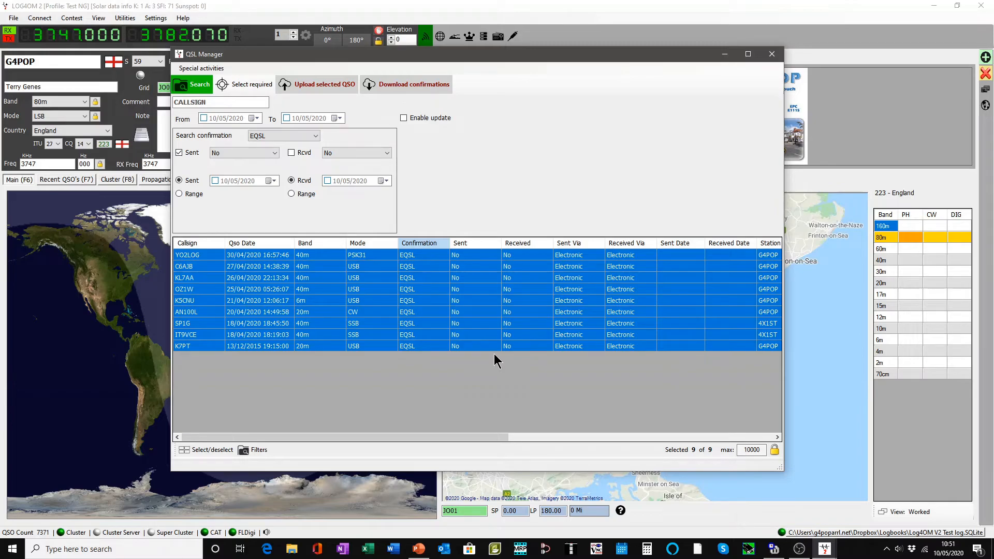
{"action": "mouse_move", "coordinate": [497, 341]}
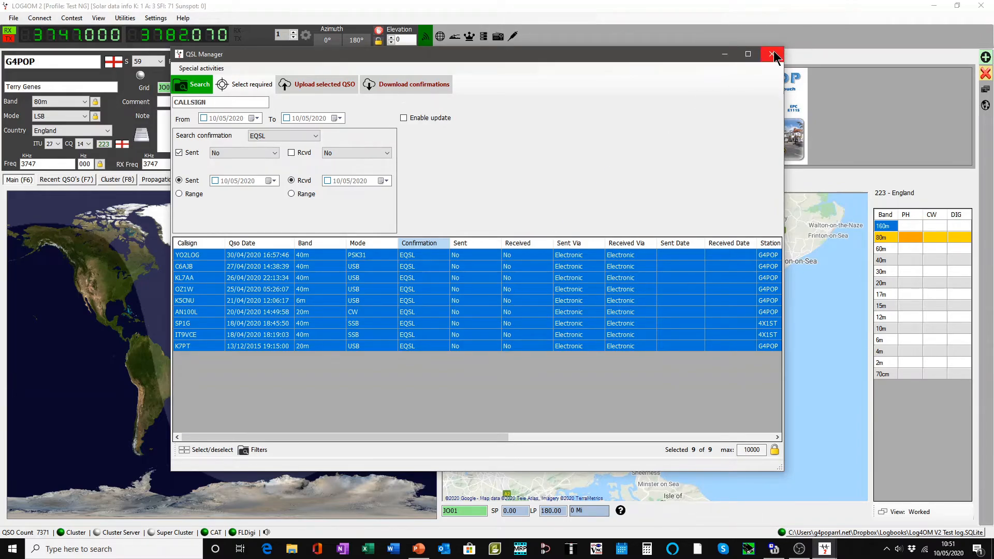
{"action": "left_click", "coordinate": [772, 53]}
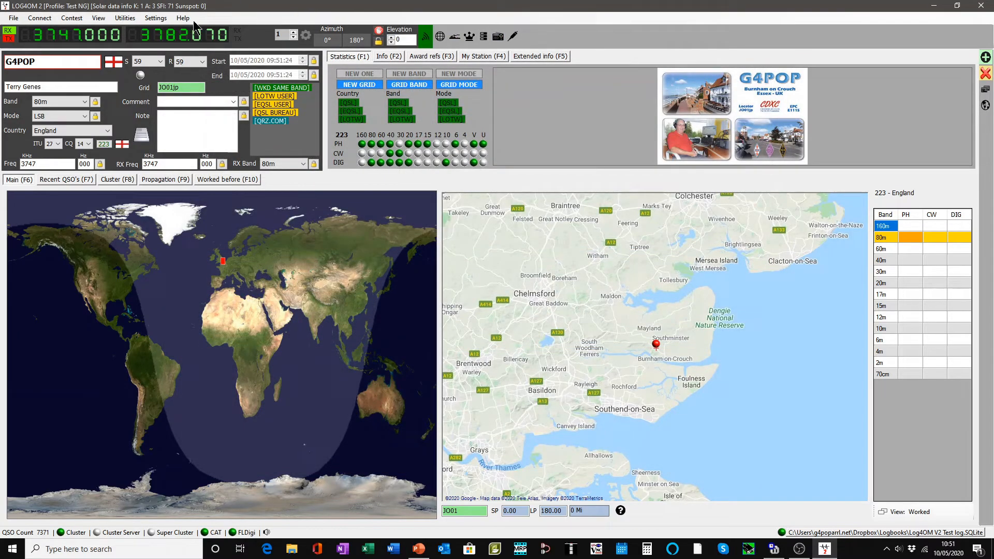
{"action": "left_click", "coordinate": [124, 17]}
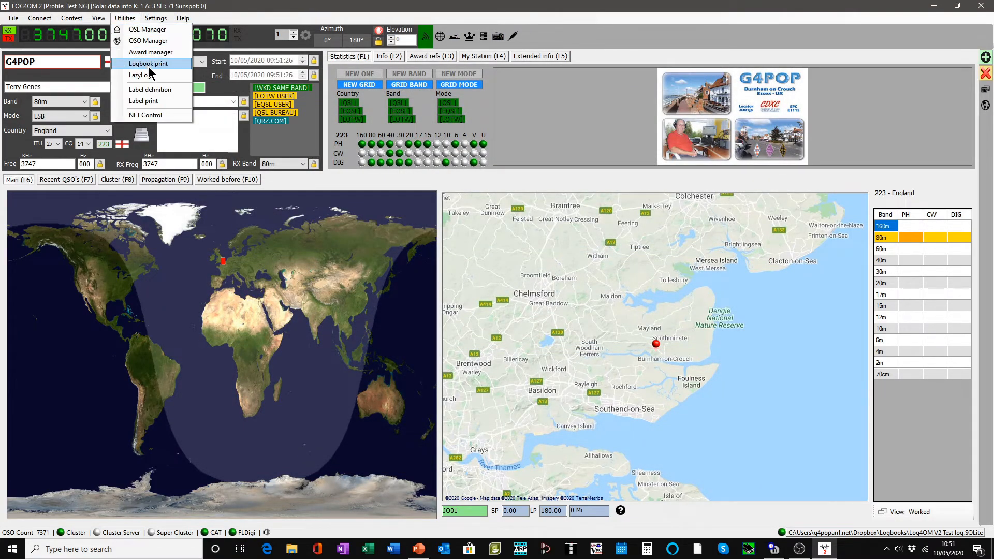
{"action": "left_click", "coordinate": [143, 100]}
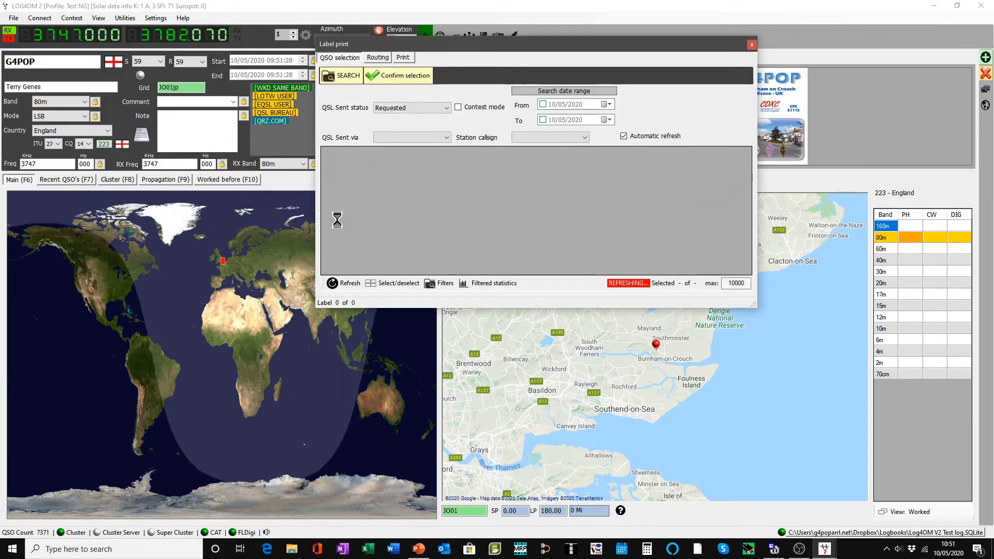
{"action": "left_click", "coordinate": [347, 75]}
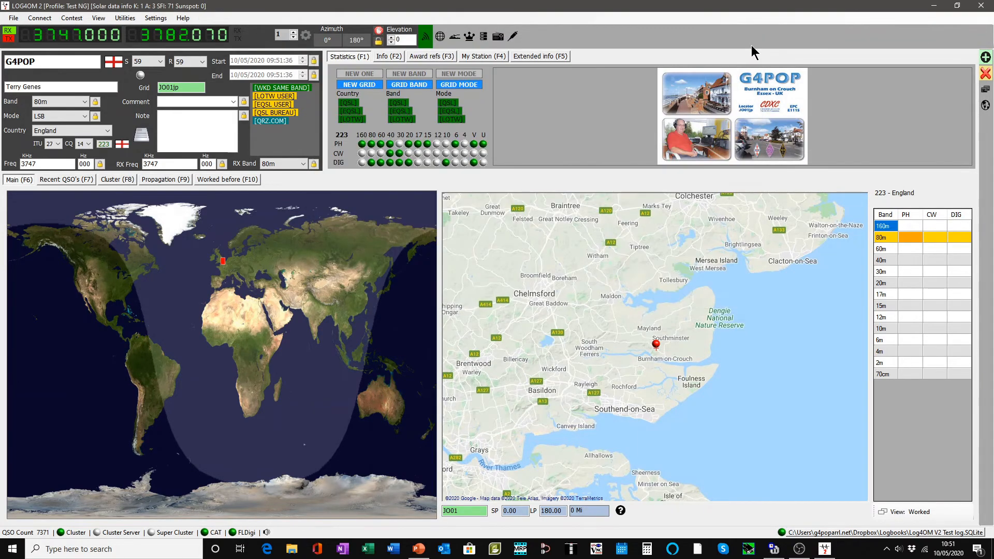
{"action": "mouse_move", "coordinate": [606, 13]}
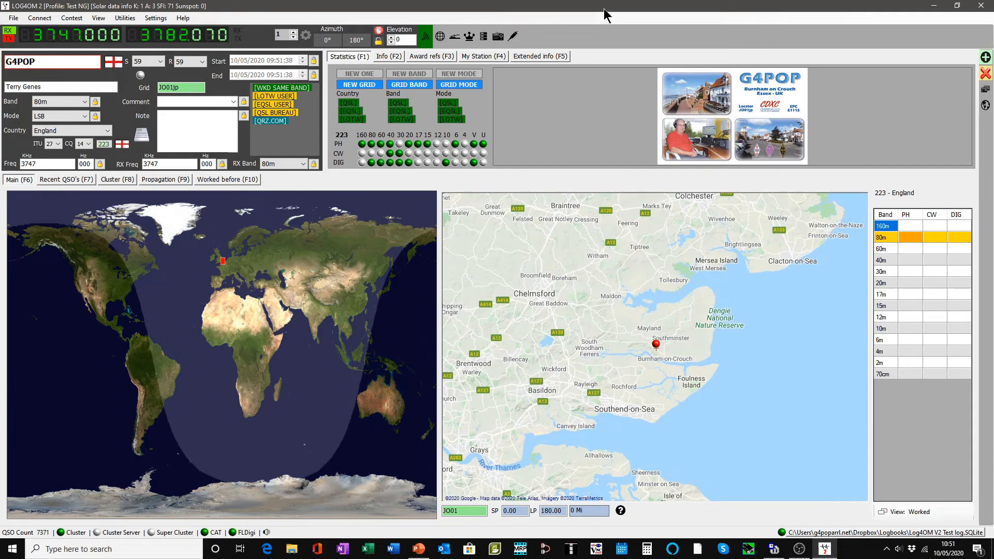